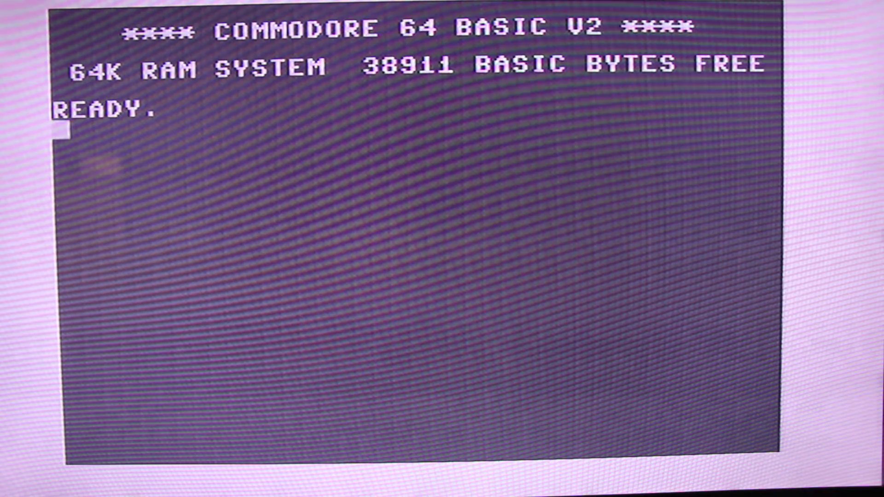
Enter the nonsense line TYTYJ for a syntax error, then PRINT 1+1 to get 2
text(TYTYJ)
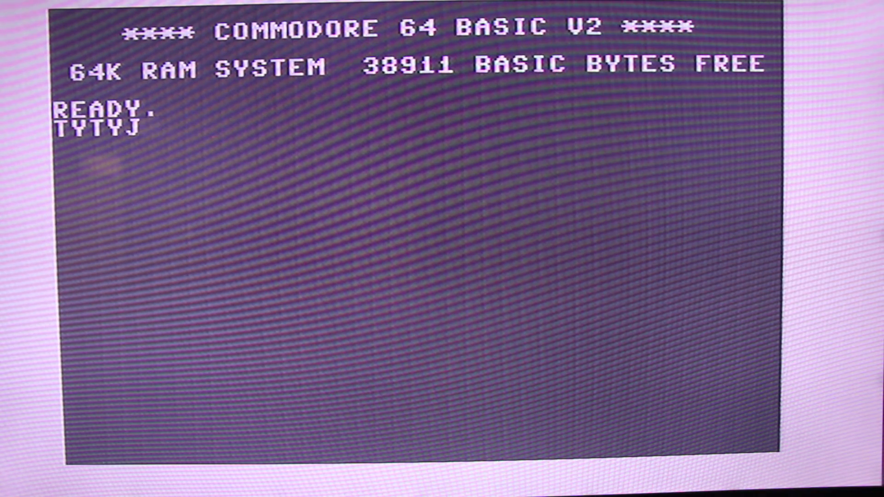
key(Return)
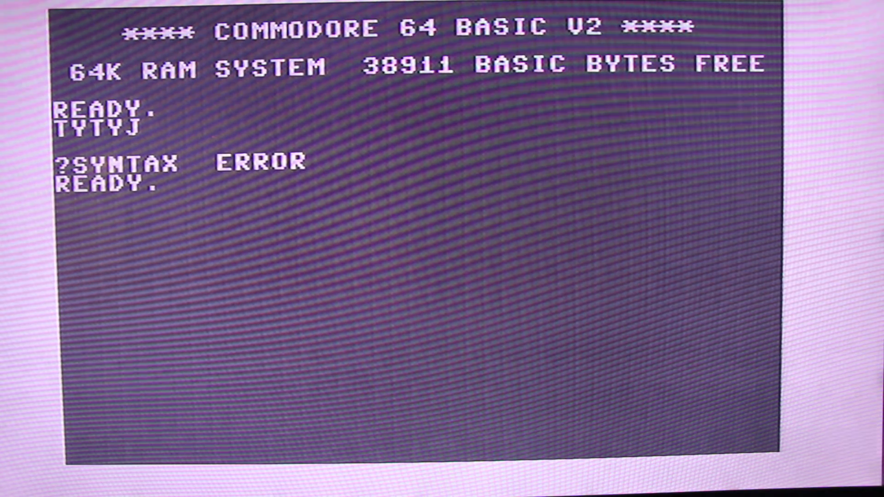
text(P)
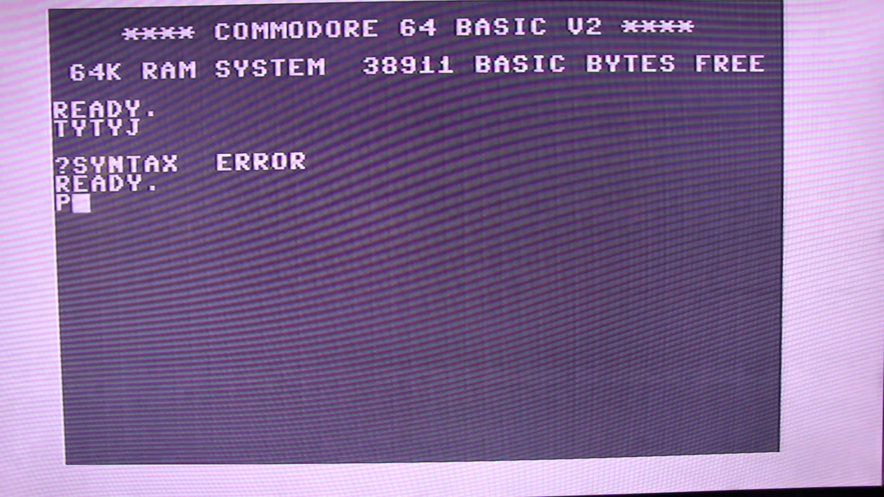
text(RINT 1+1)
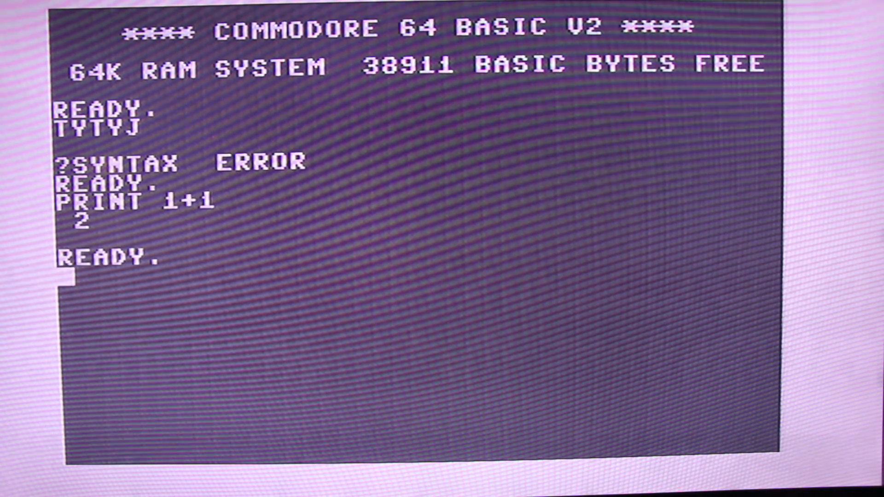
Display the word COMMODORE with PRINT "COMMODORE"
text(P)
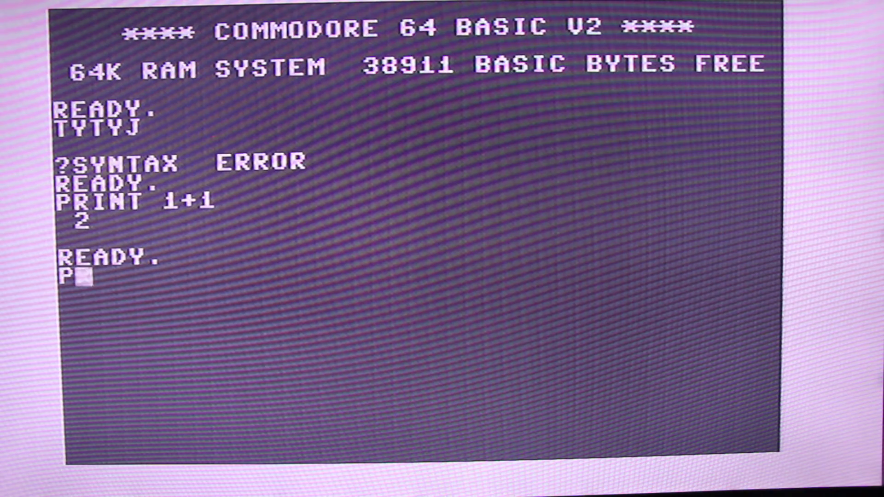
text(RINT)
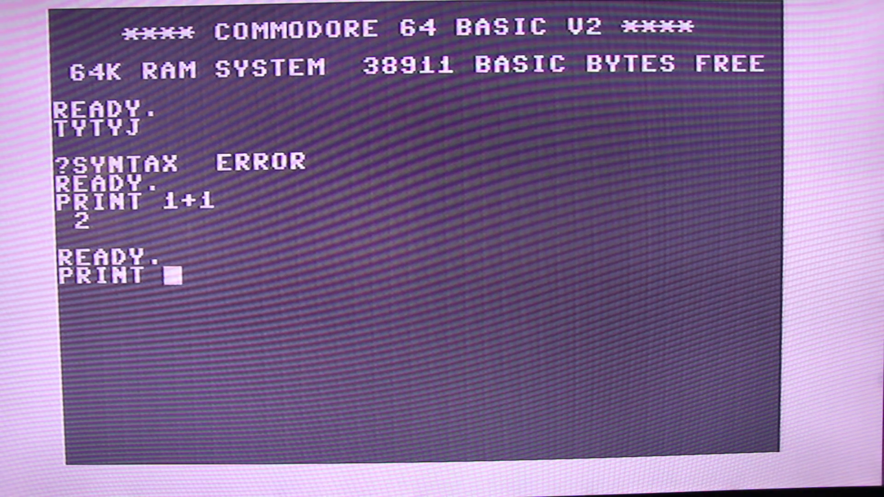
text("COM)
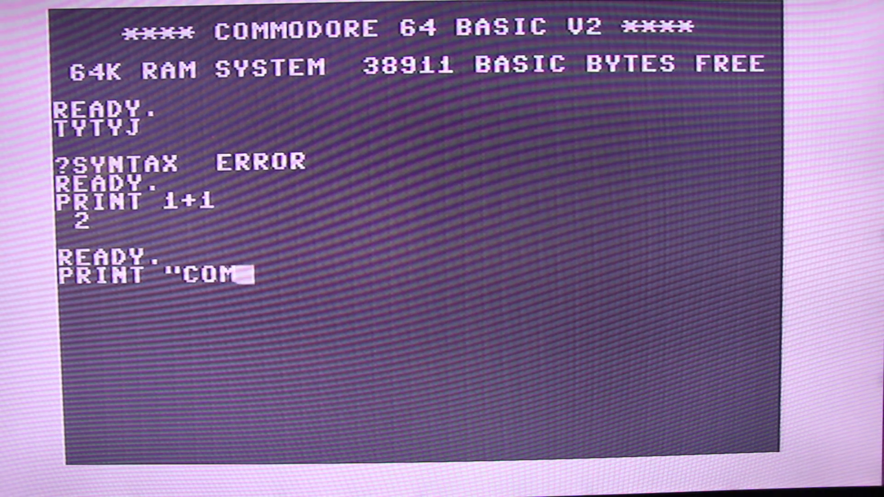
text(MODORE)
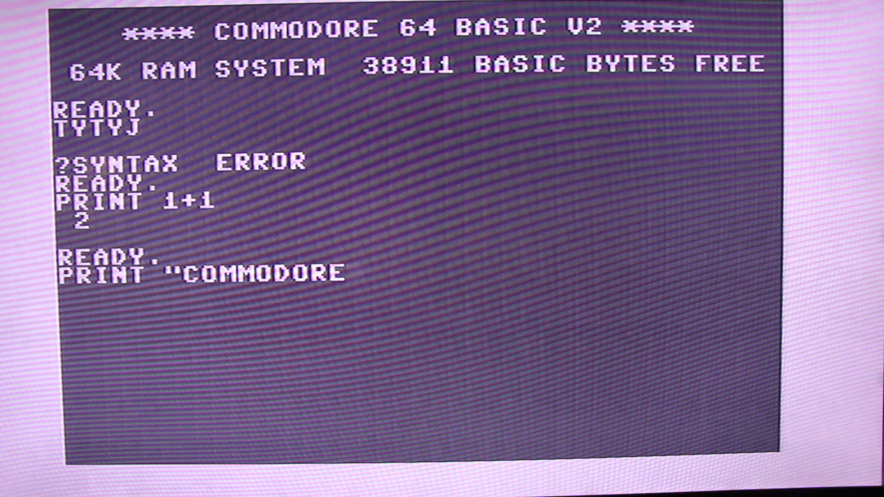
key(Return)
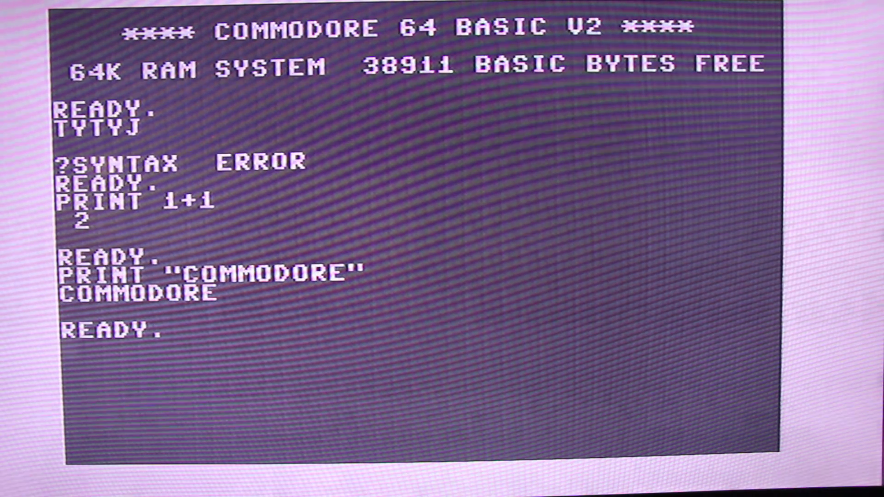
Enter LOAD "DONKEY KONG",8 to load the game from disk drive 8
text(LOAD)
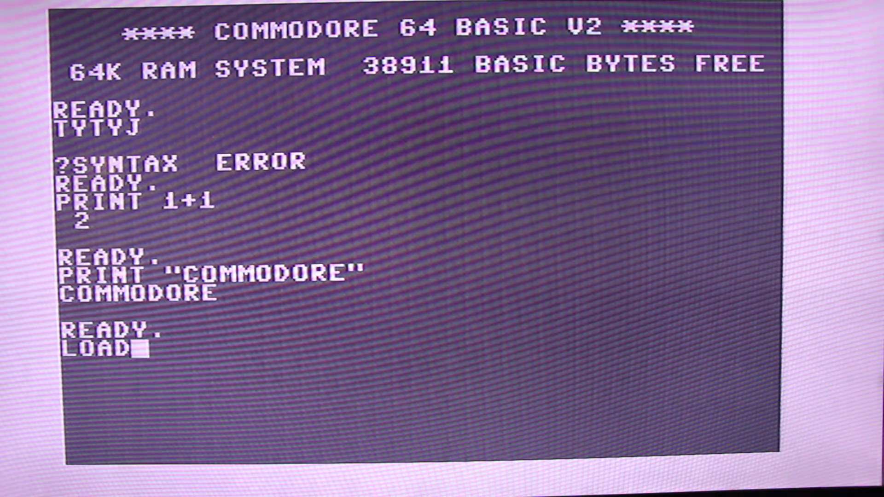
text(")
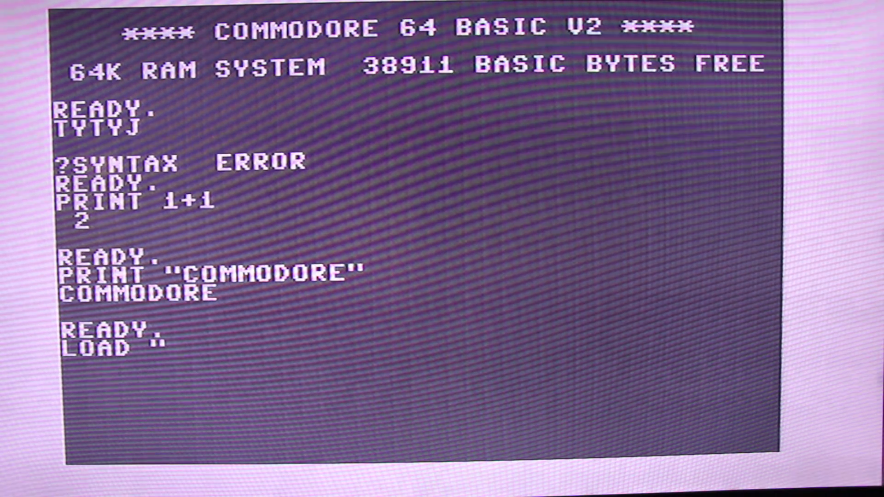
text(DONKEY)
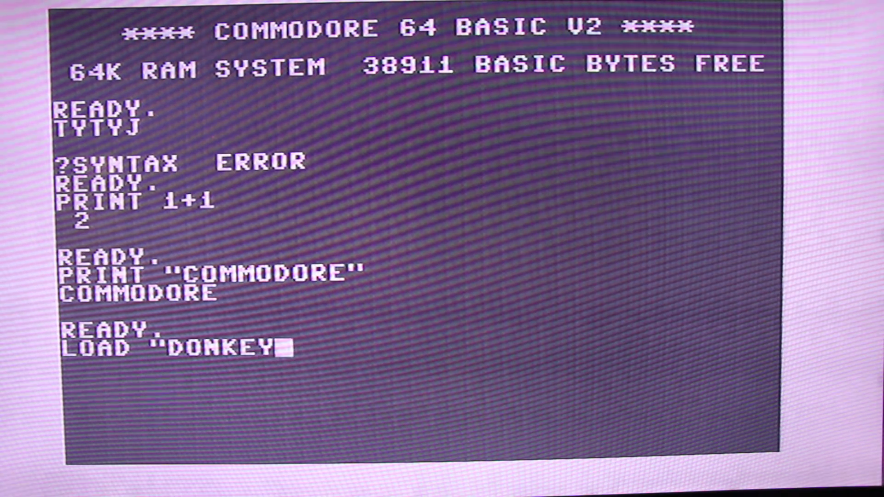
text(KONG)
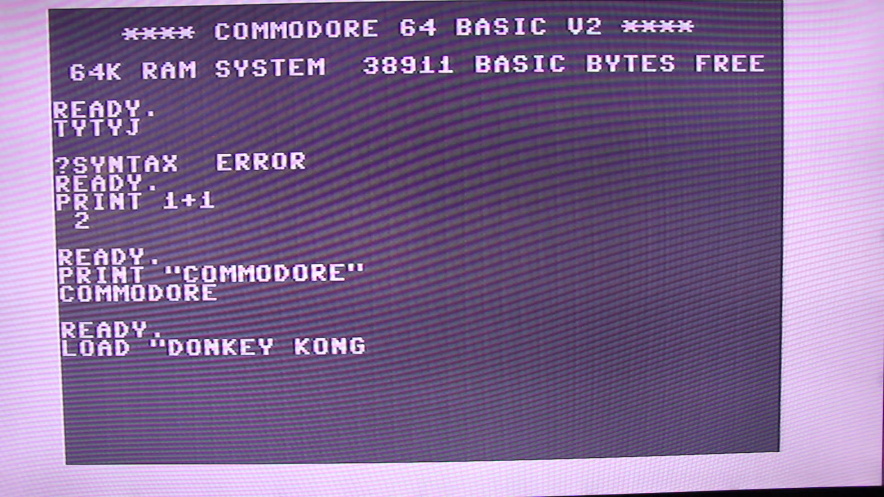
text(",8)
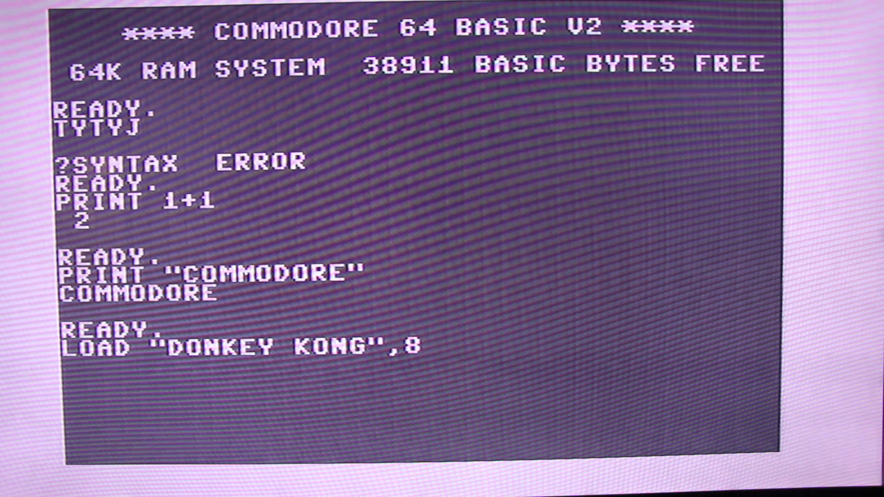
key(Return)
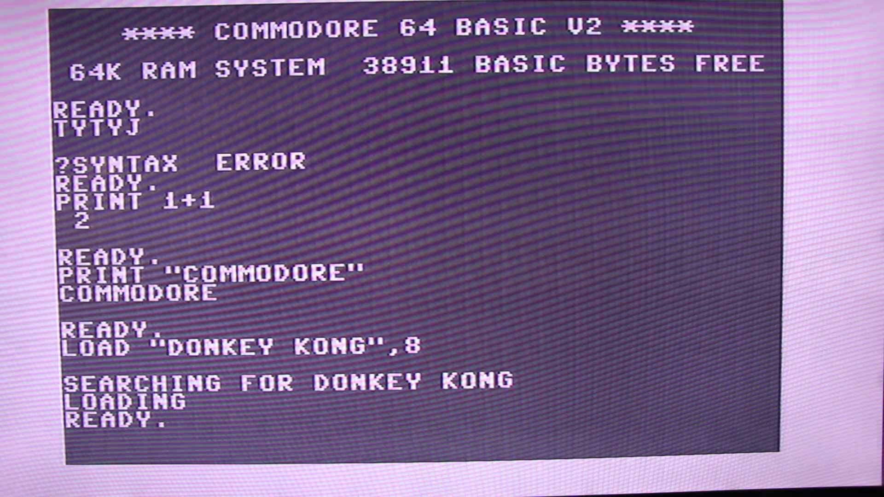
Wait for DONKEY KONG to finish loading, then begin typing RUN
text(R)
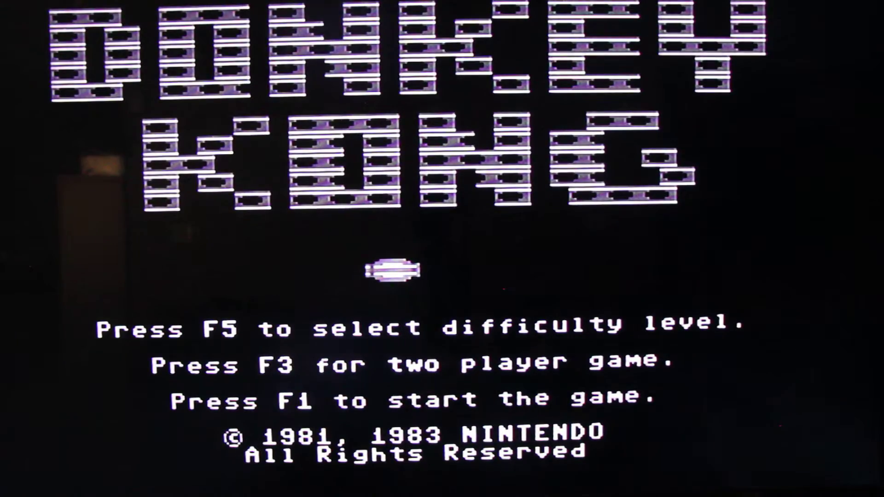
Start level 1 with F1 and jump over a barrel on the girder
key(F1)
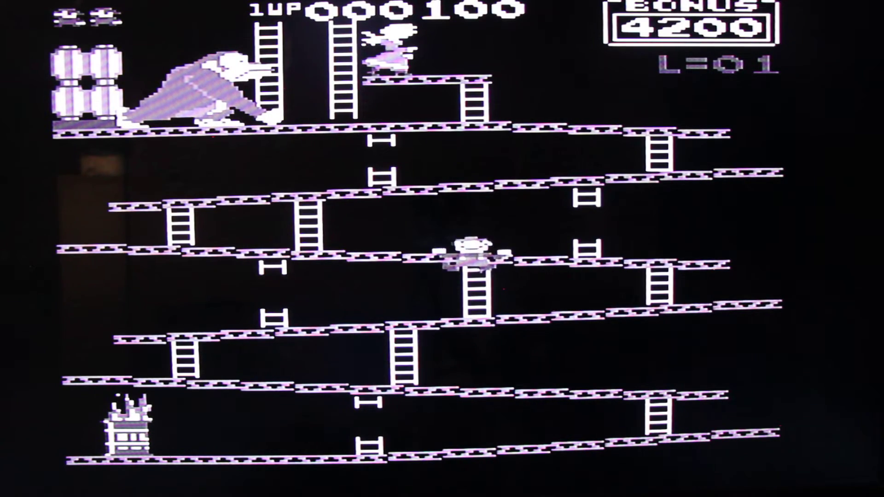
key(Left)
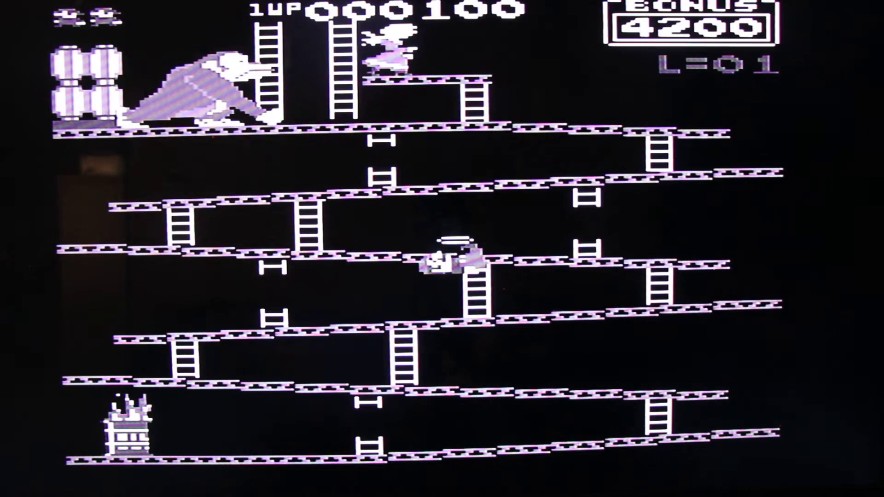